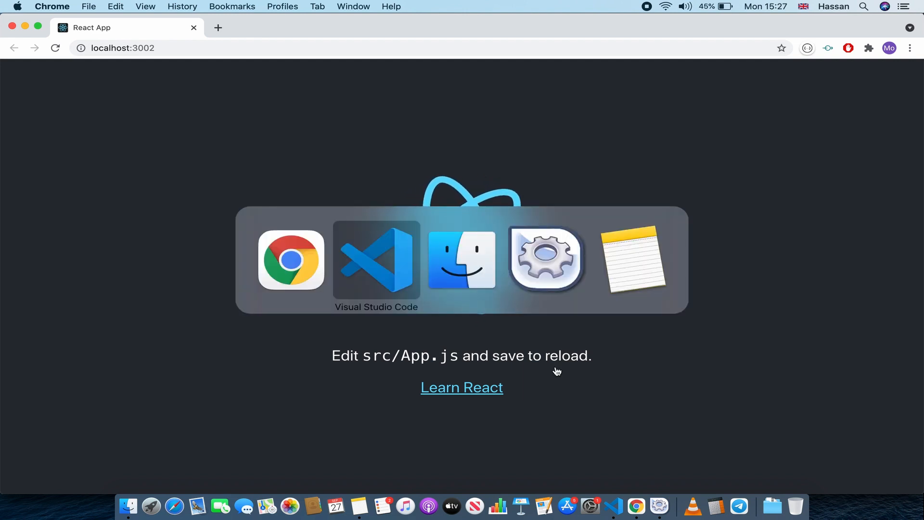
Step: Show the Explorer file tree, cancelling an accidental New Folder on src, with public expanded
click(376, 260)
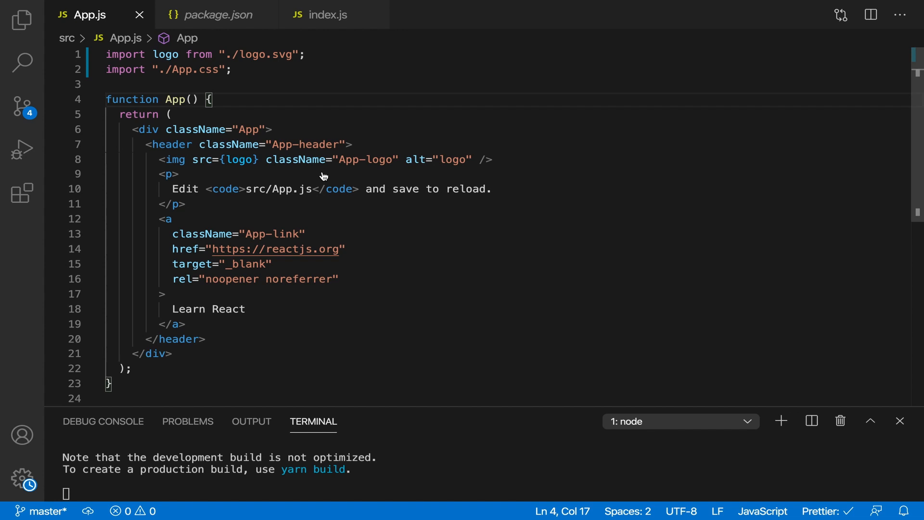
click(19, 17)
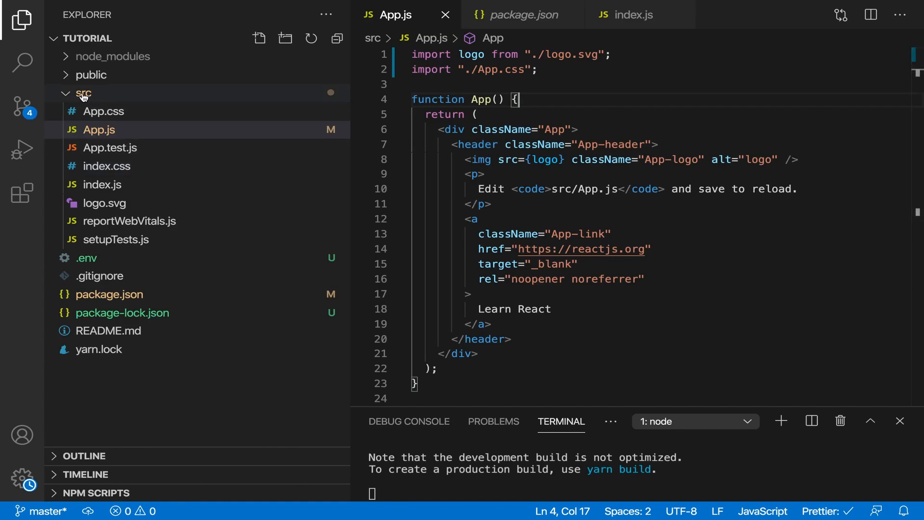
right_click(83, 94)
text(image)
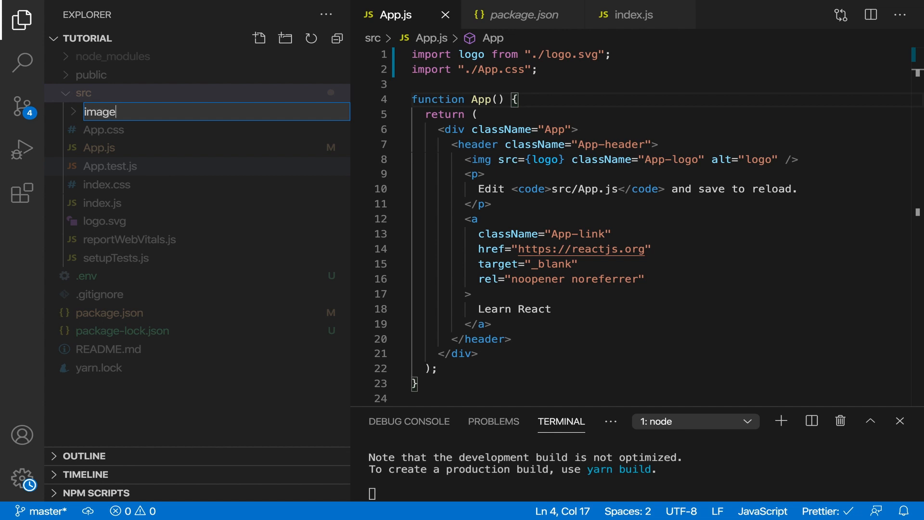
key(Enter)
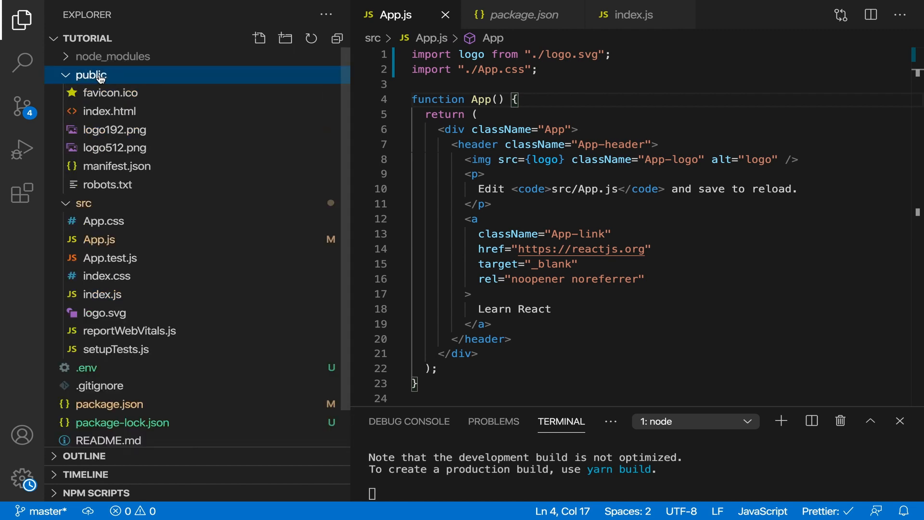
Step: Create an images folder inside public to hold epic.png
text(images)
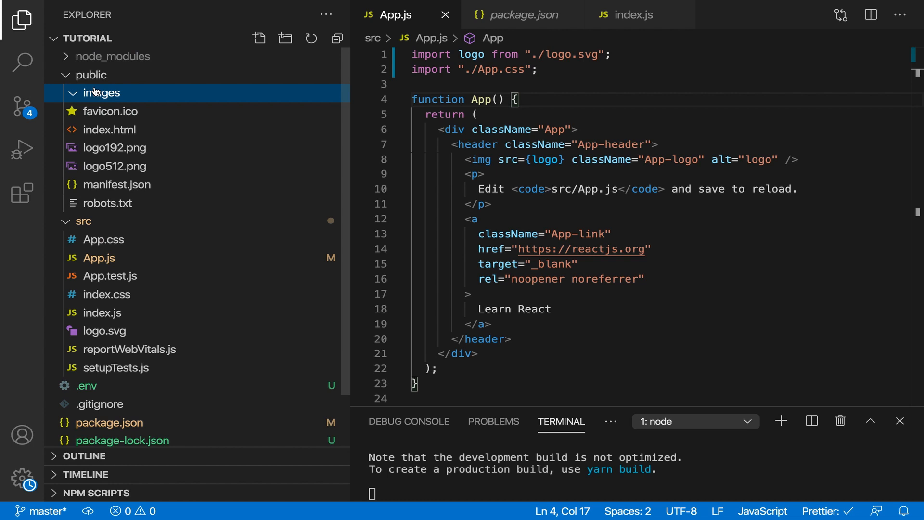
mouse_move(125, 104)
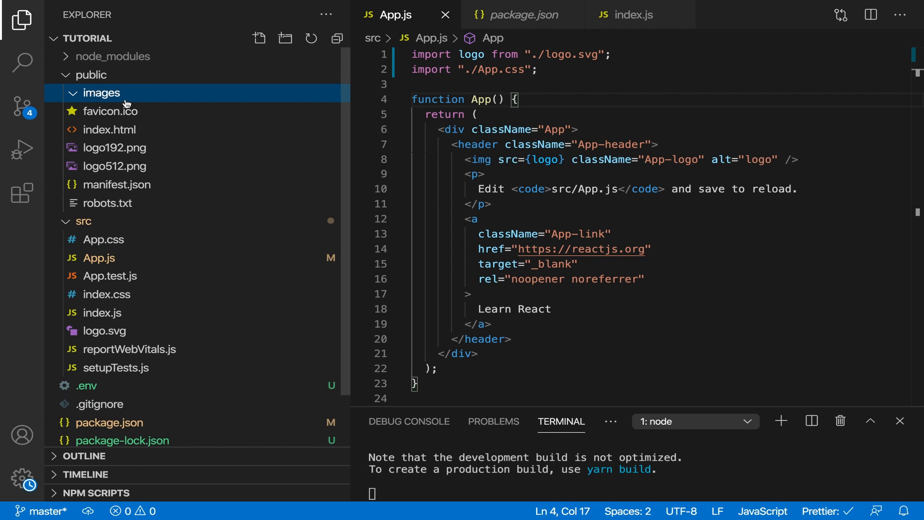
mouse_move(168, 98)
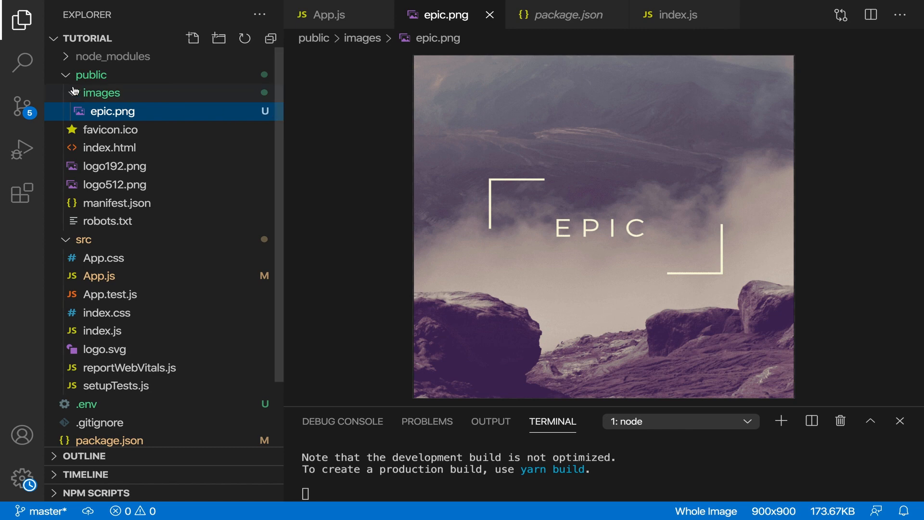
Step: Remove the default header block from the App div in App.js
click(329, 13)
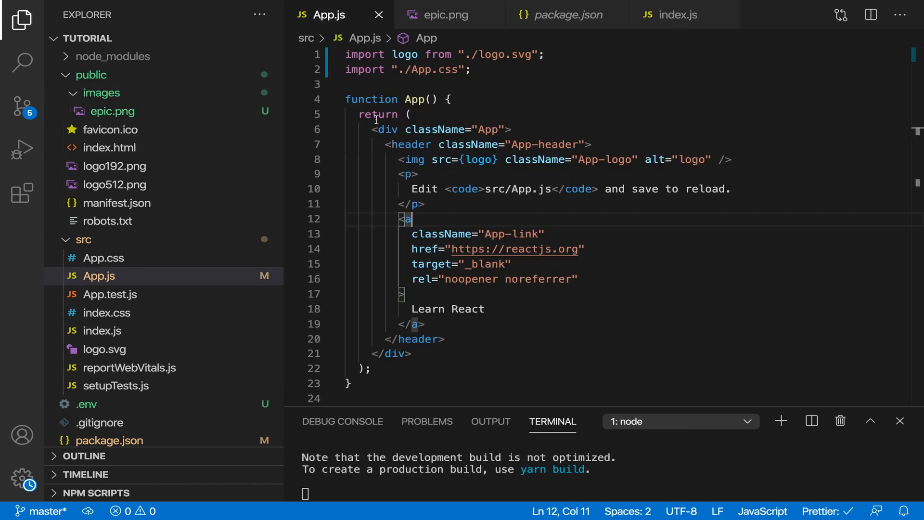
drag(391, 145, 444, 339)
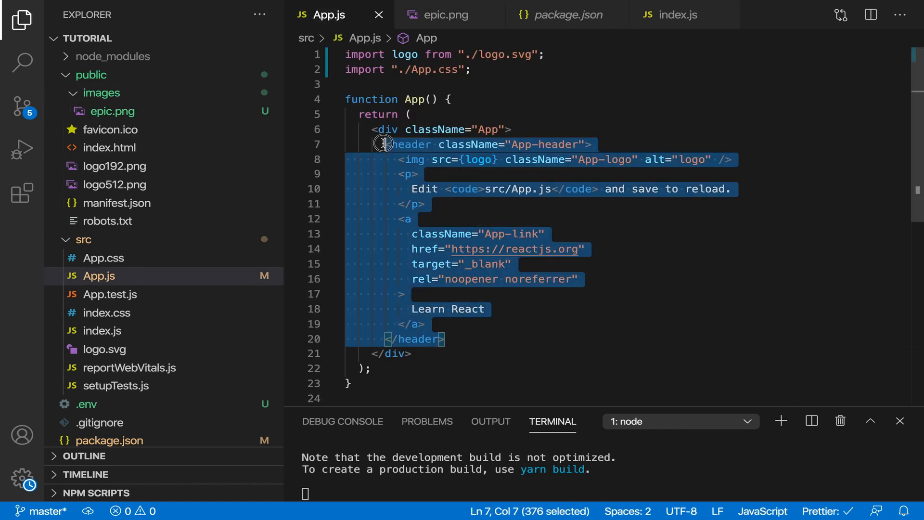
key(Delete)
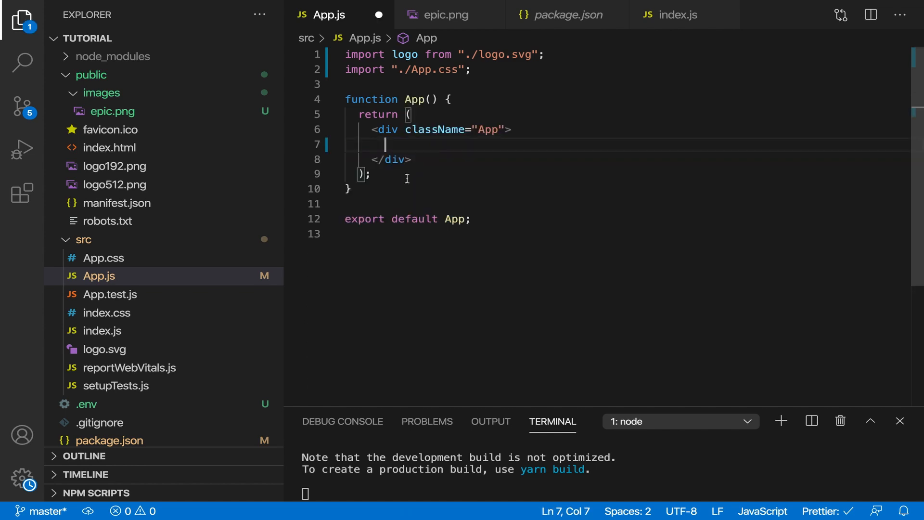
Step: Add an img tag with src "../public/images/epic.png" inside the App div
text(<img />)
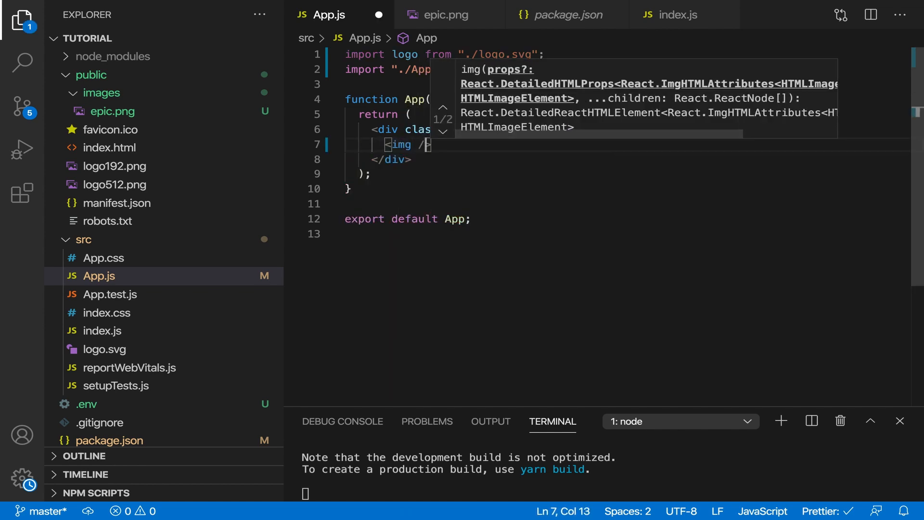
text(src=")
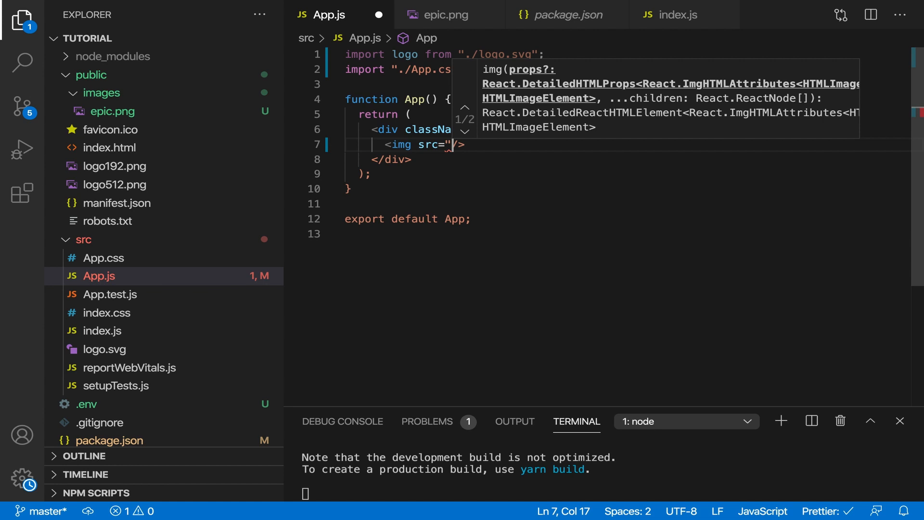
text(..)
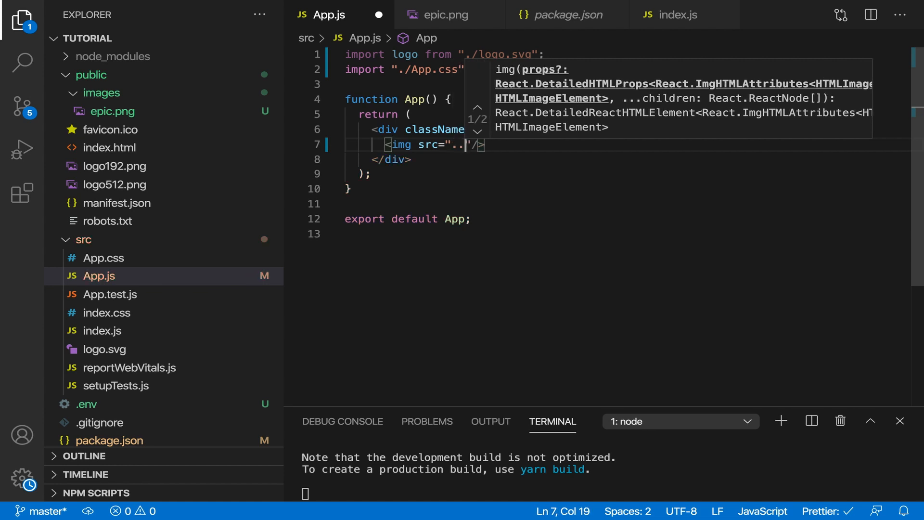
text(/p)
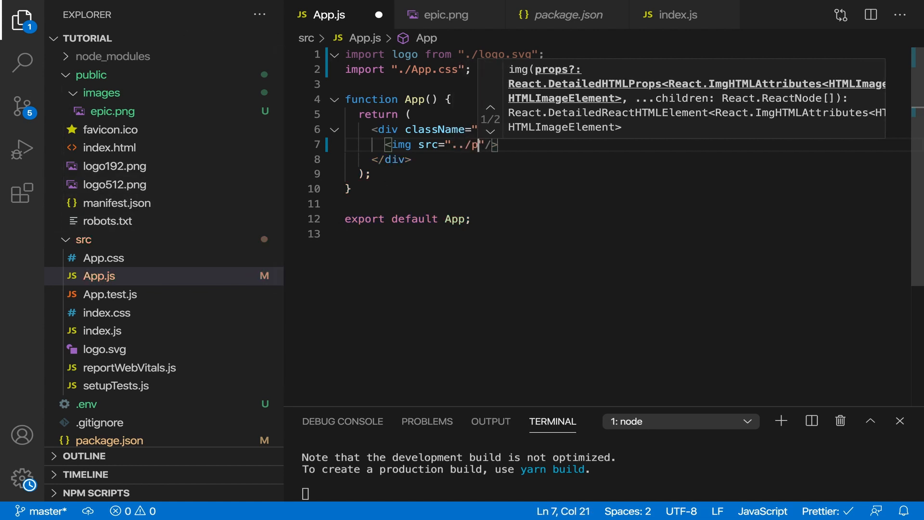
text(ublic)
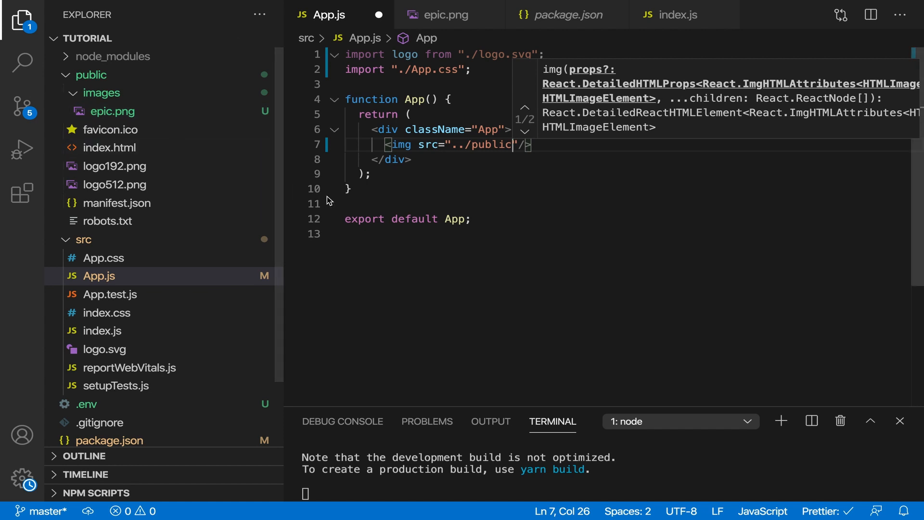
text(/images/e)
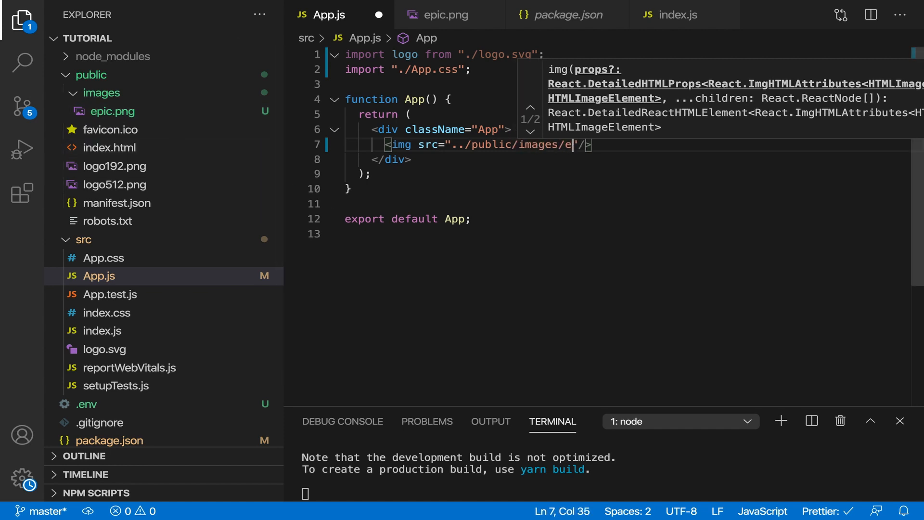
text(pic.png)
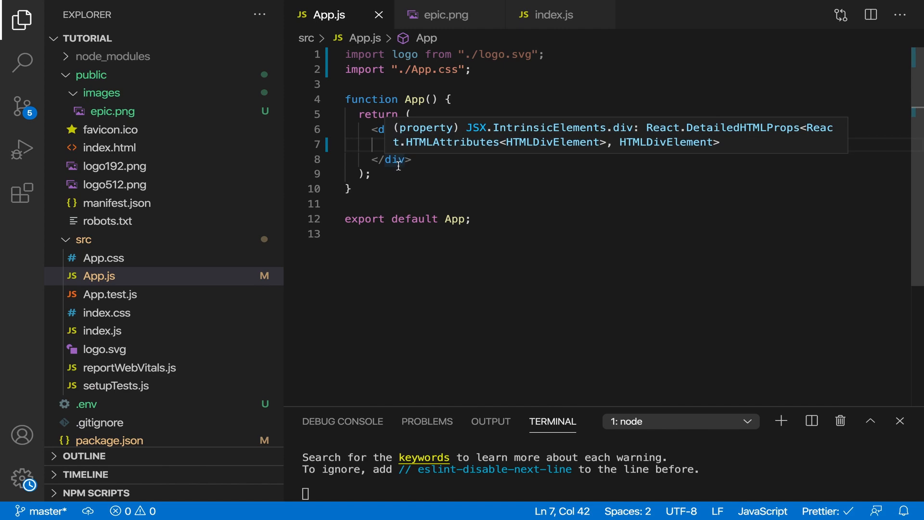
Step: Review public/index.html, then return to App.js with the img src pointing to /images/epic.png
click(110, 147)
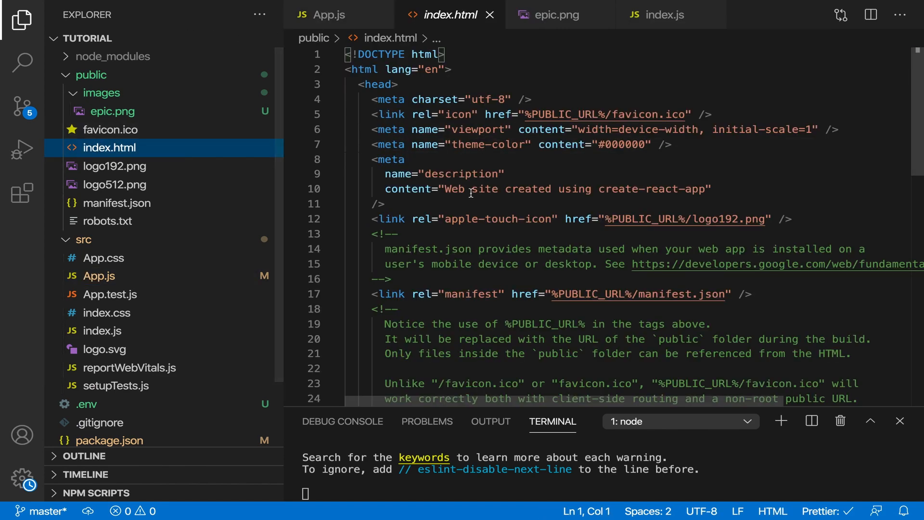
scroll(down, 3)
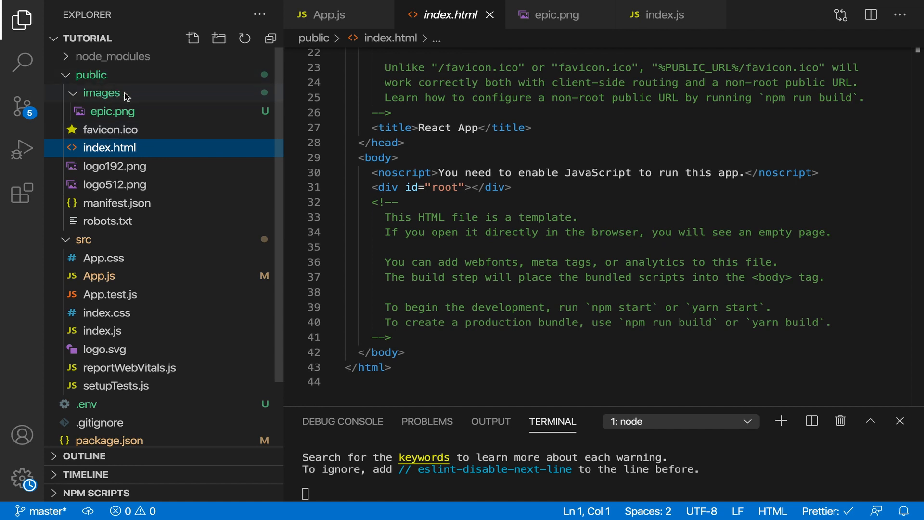
mouse_move(124, 96)
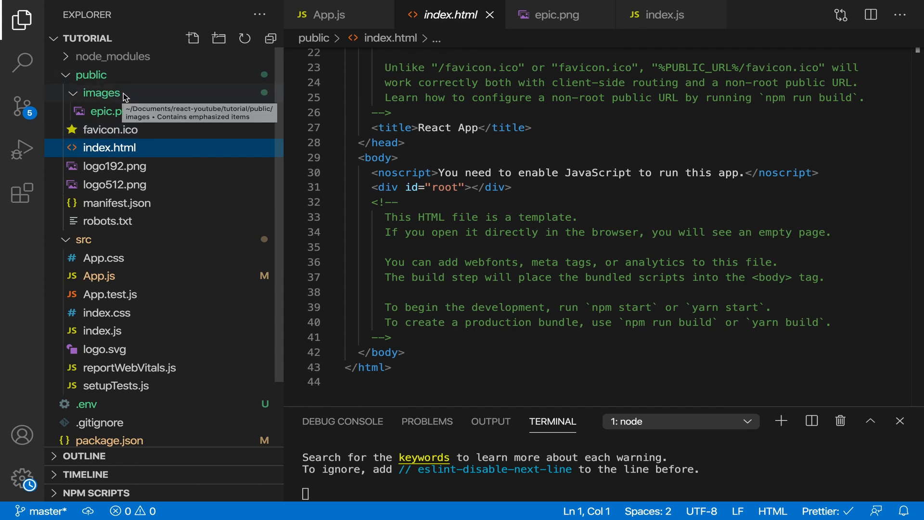
mouse_move(93, 90)
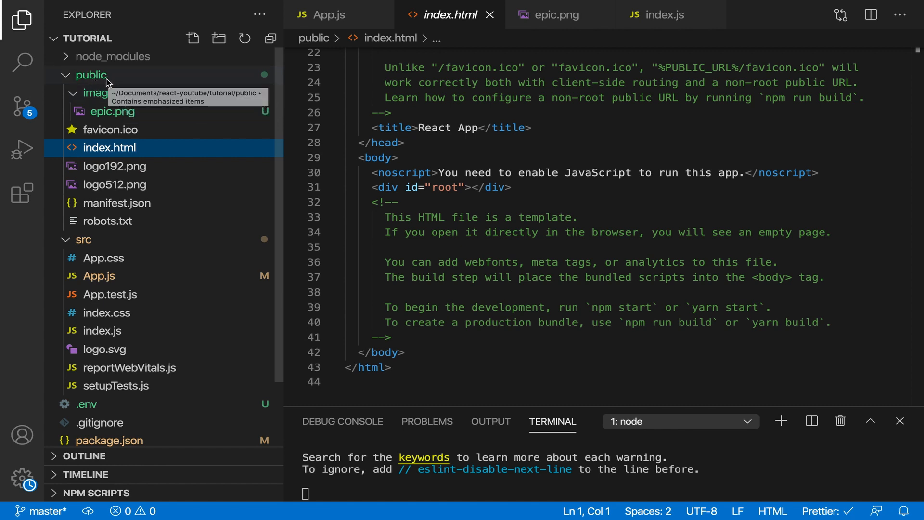
mouse_move(101, 90)
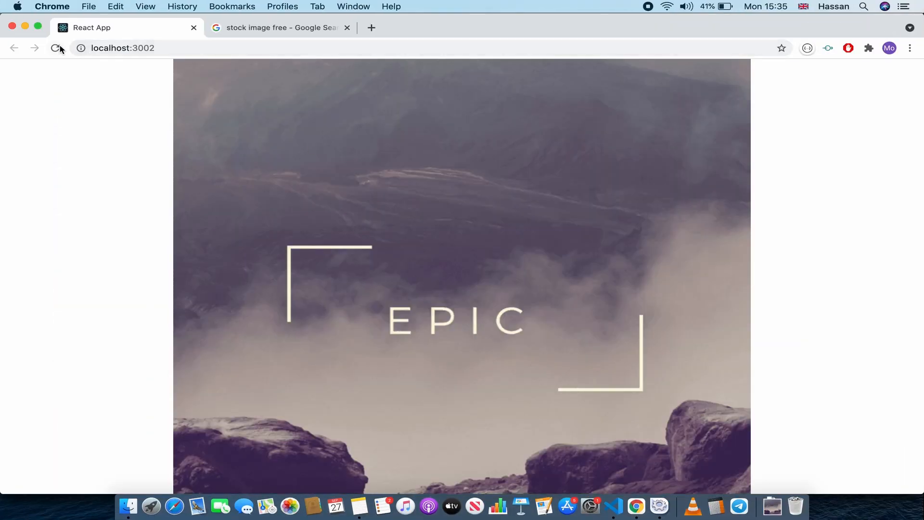
click(348, 27)
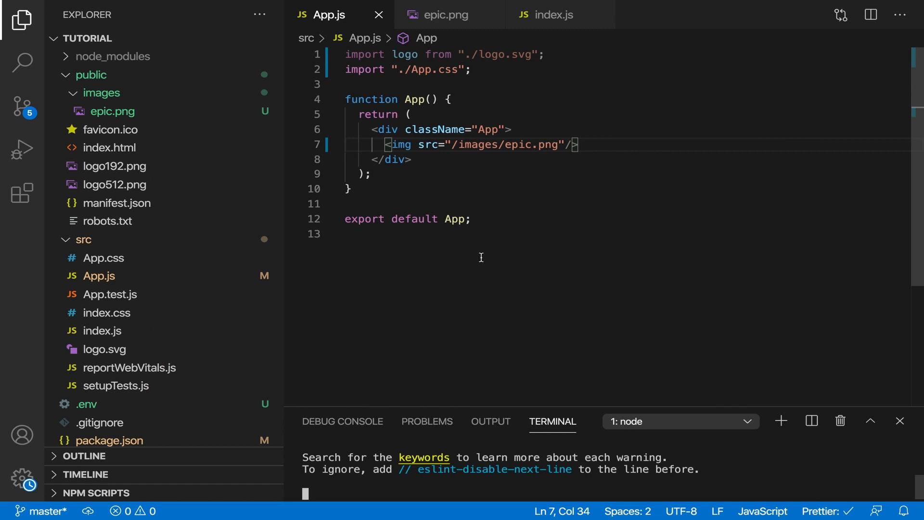
mouse_move(781, 421)
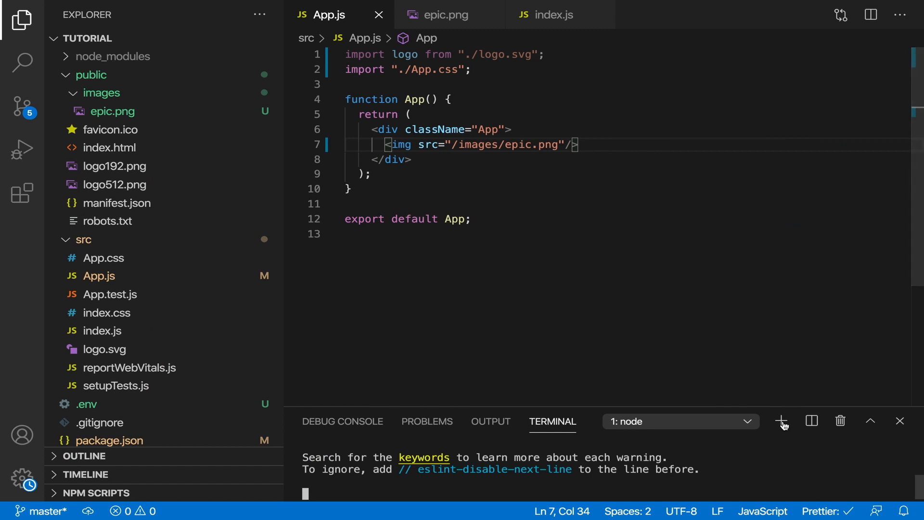
Step: Run npm run build in a second terminal to create the production build folder
click(781, 421)
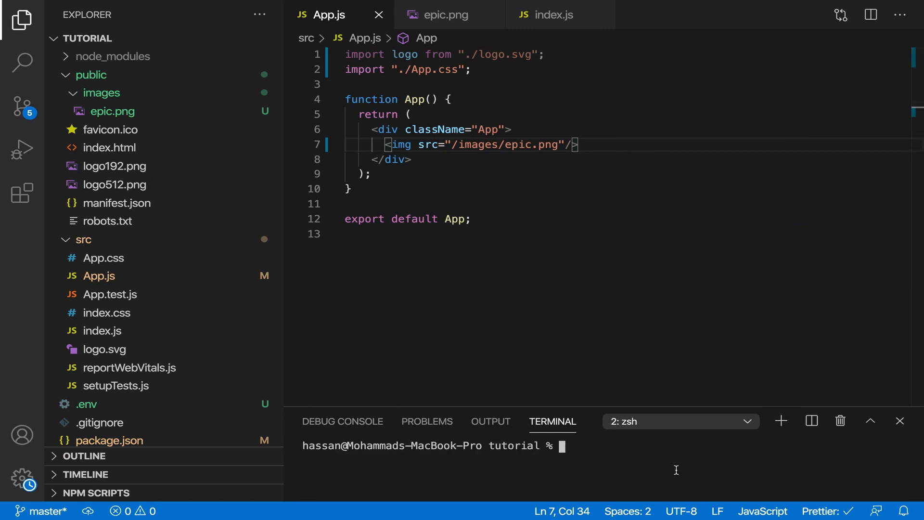
text(npm run b)
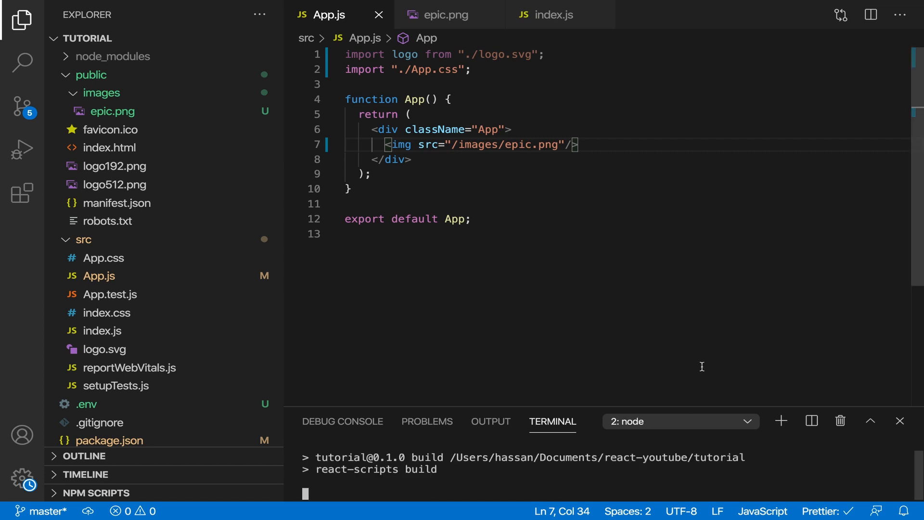
mouse_move(429, 443)
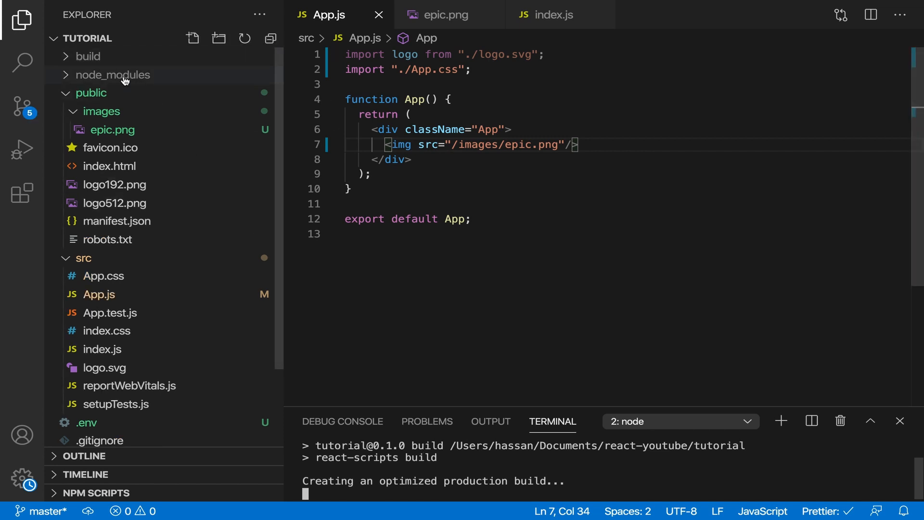
Step: Expand the generated build folder and its images folder showing epic.png
click(88, 56)
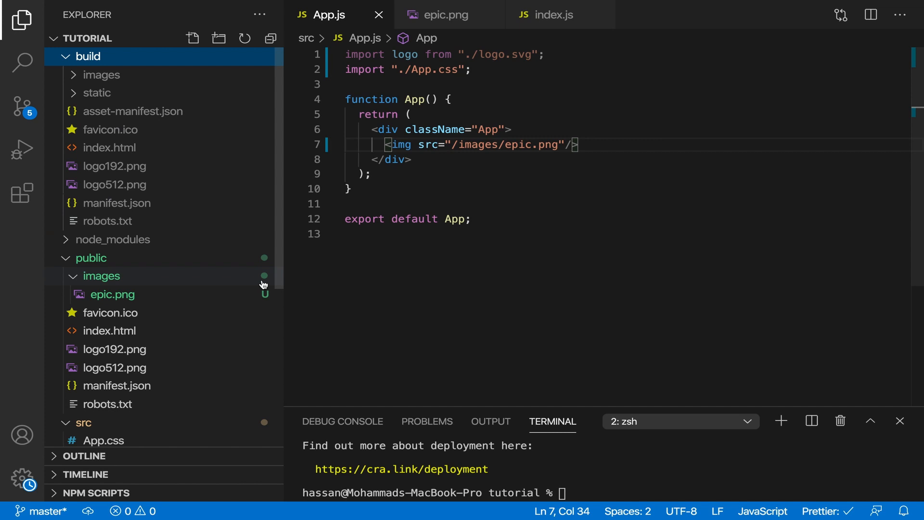
mouse_move(90, 275)
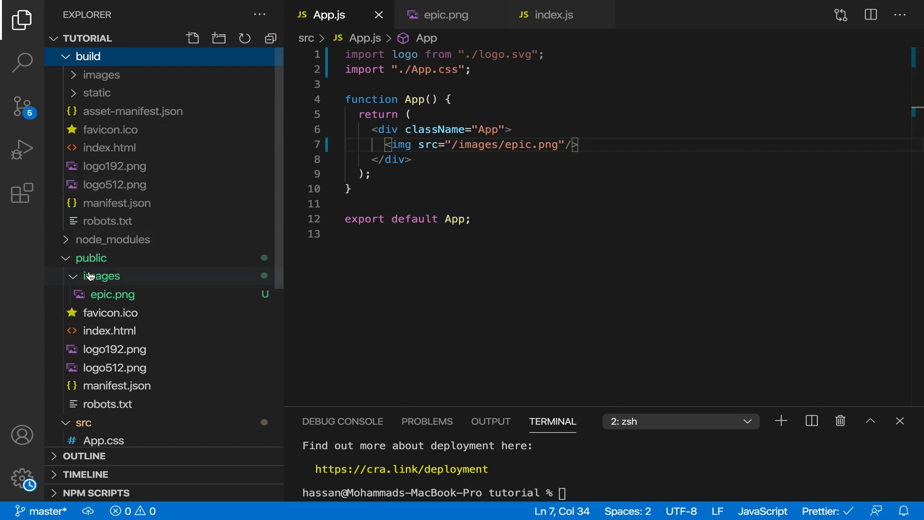
click(101, 75)
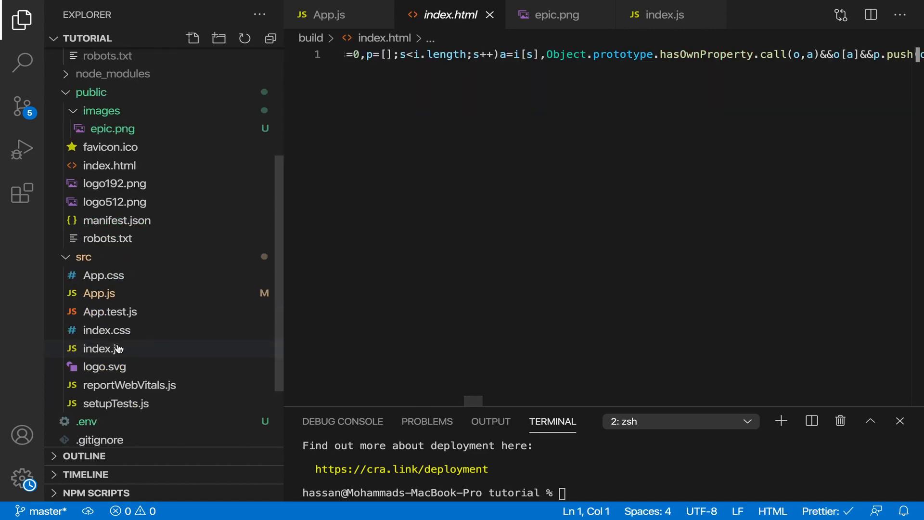
click(330, 14)
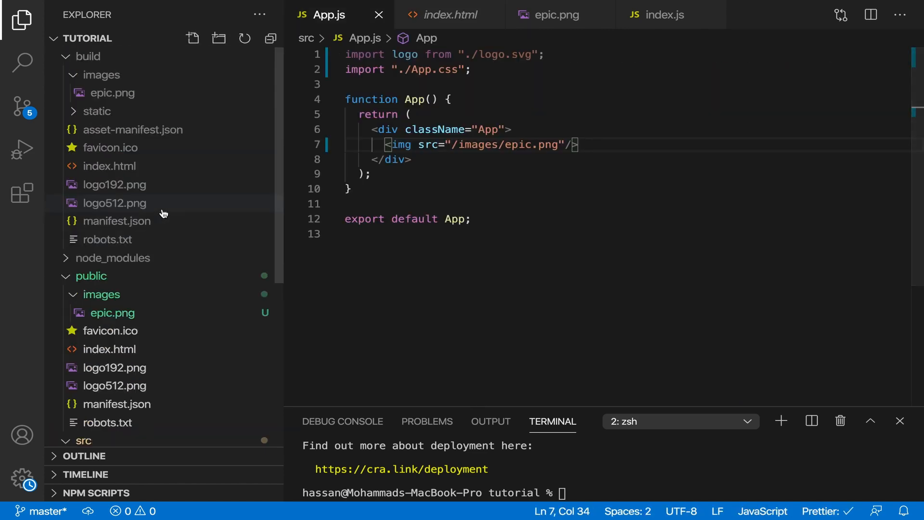
Step: Inspect the minified build index.html and compare it with public/index.html
click(109, 165)
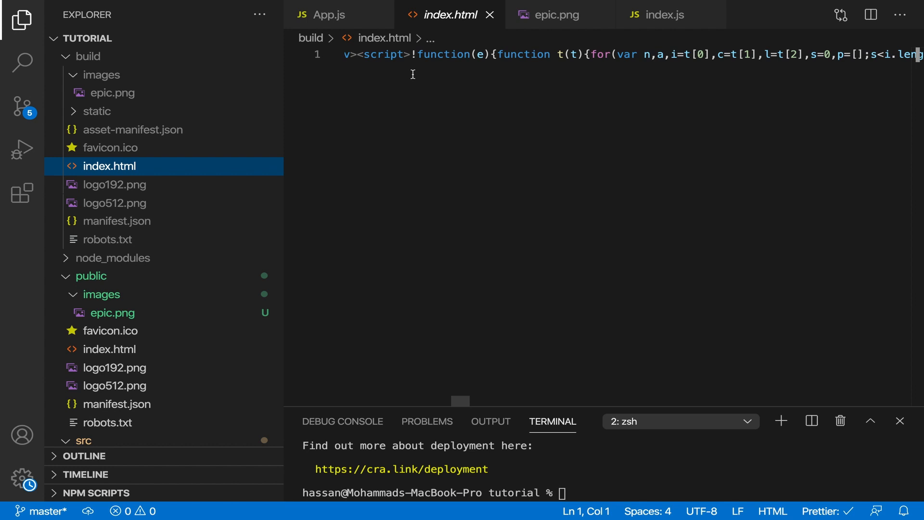
scroll(right, 3)
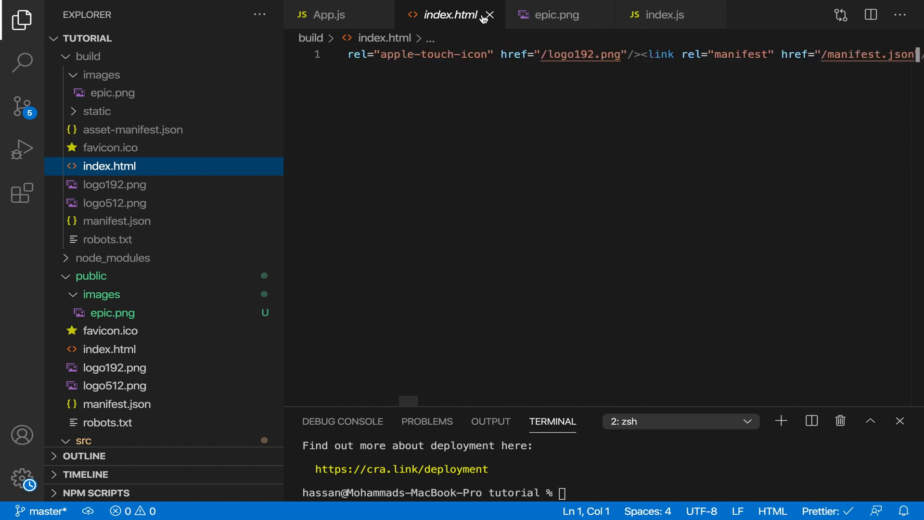
click(490, 15)
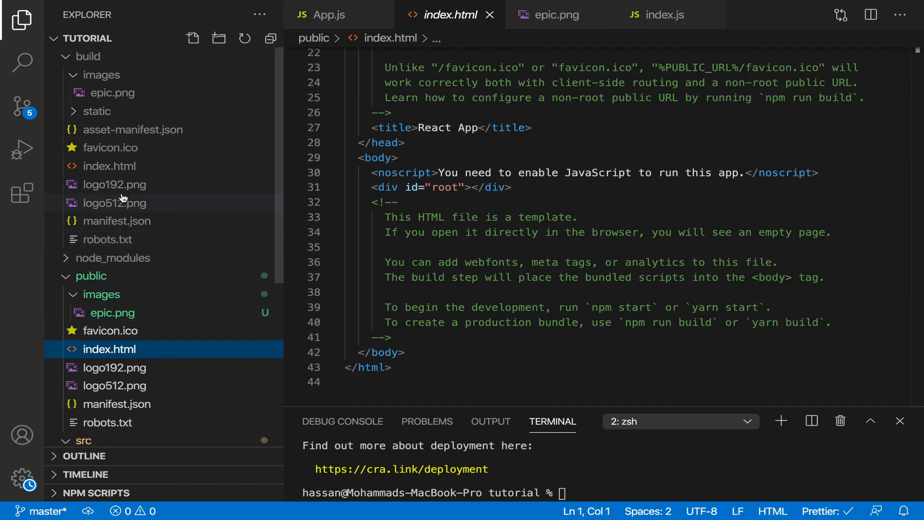
click(110, 166)
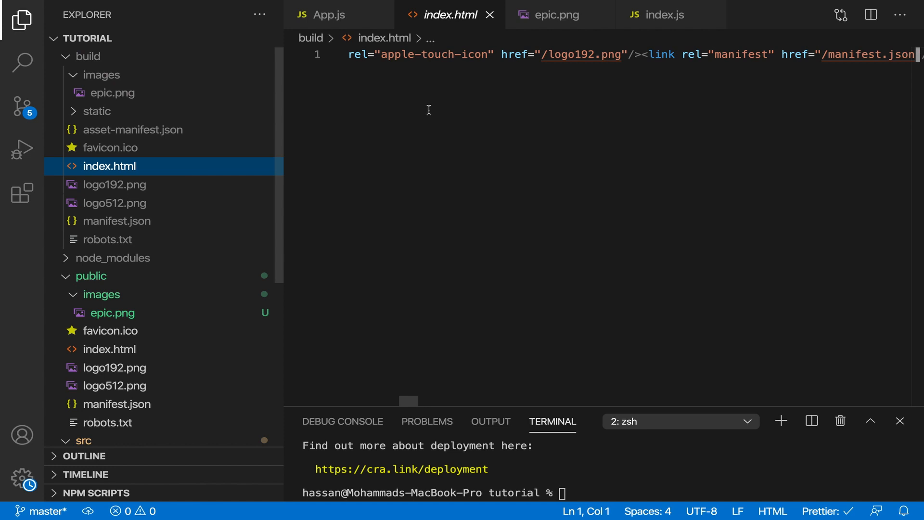
mouse_move(219, 151)
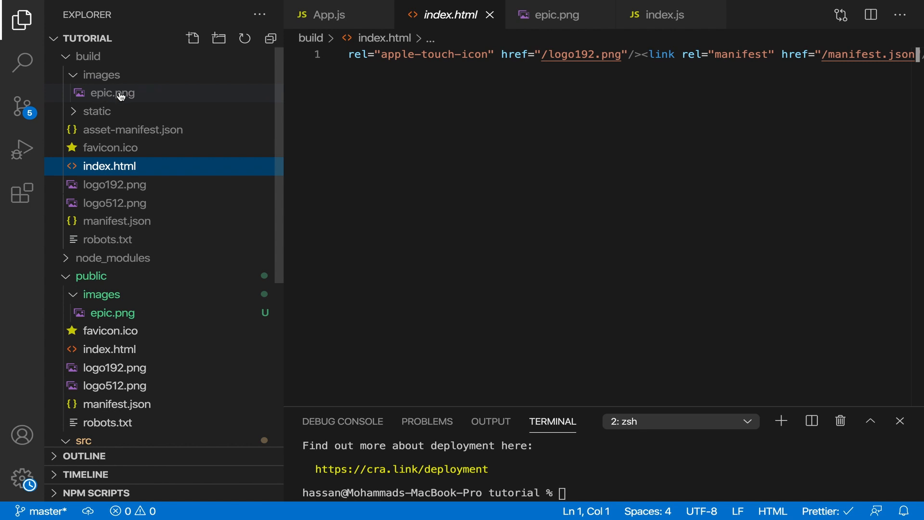
click(325, 14)
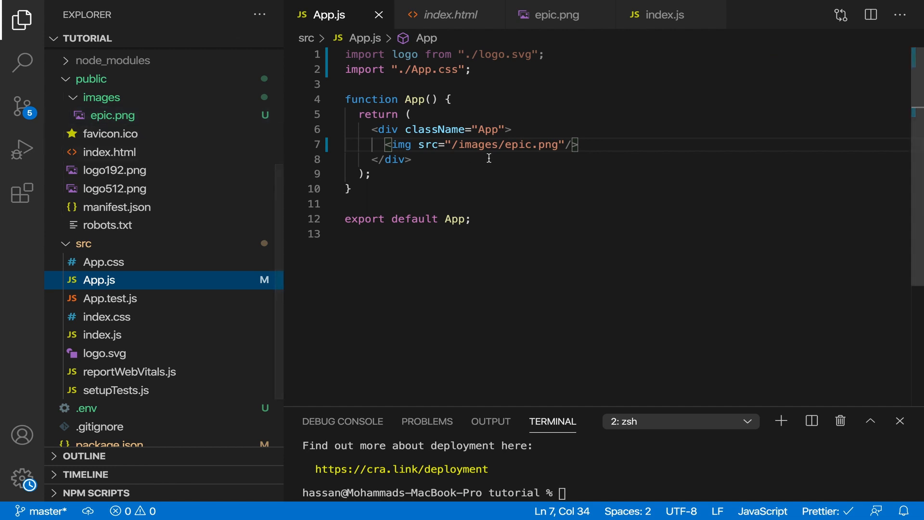
mouse_move(551, 148)
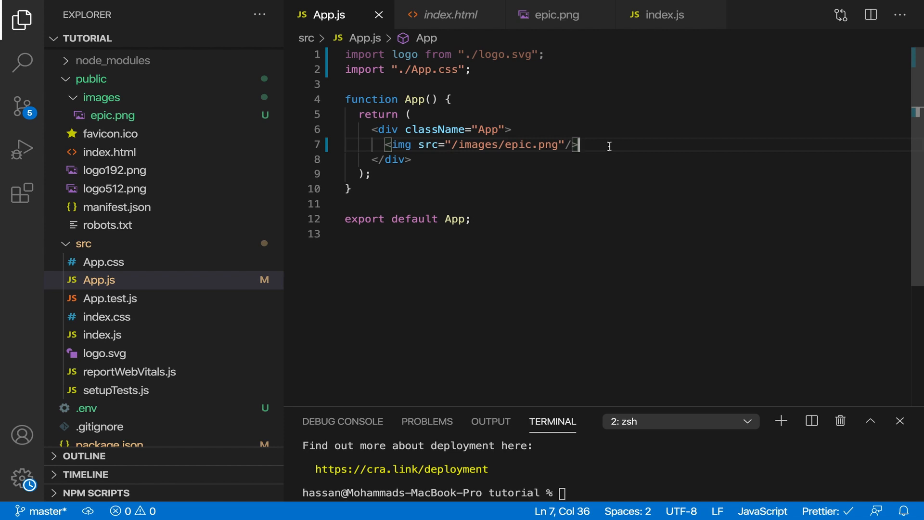
mouse_move(548, 354)
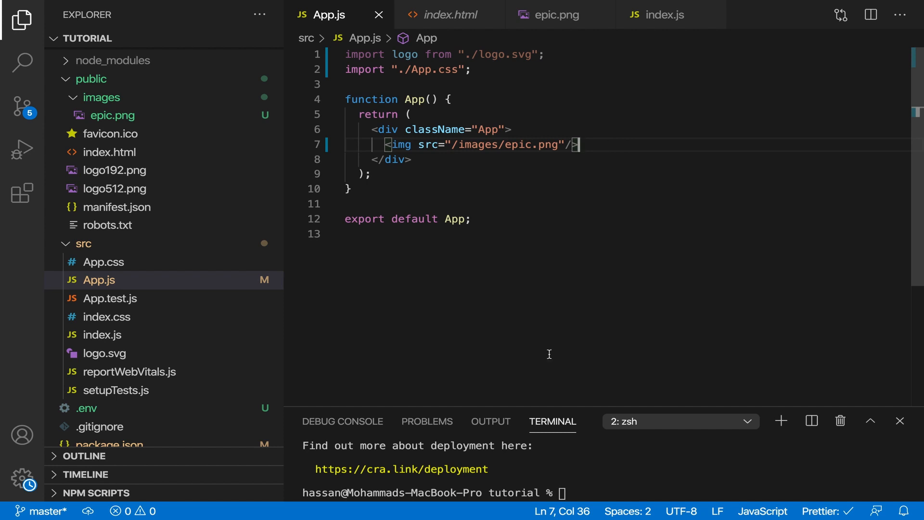
mouse_move(406, 228)
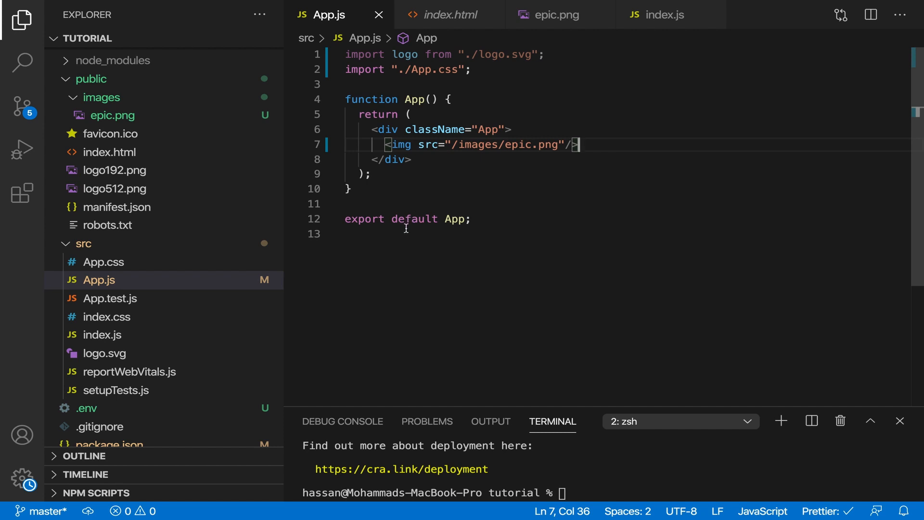
mouse_move(422, 230)
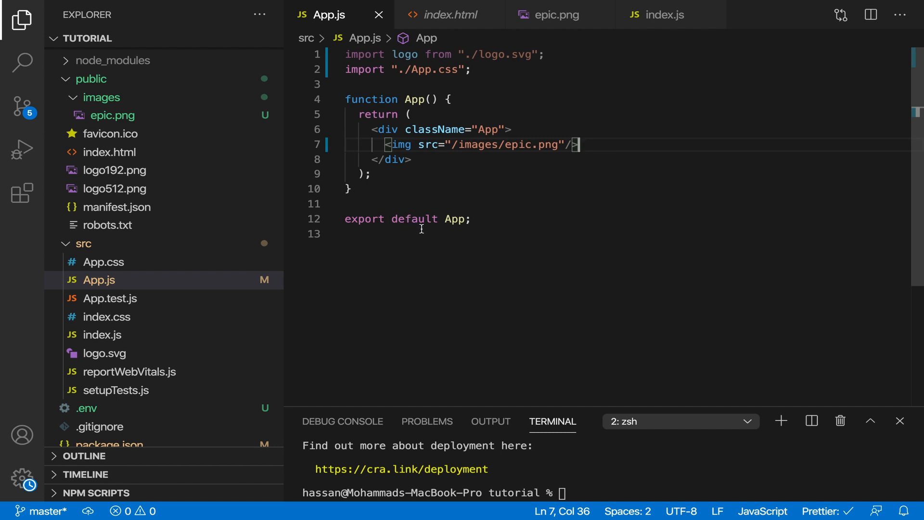